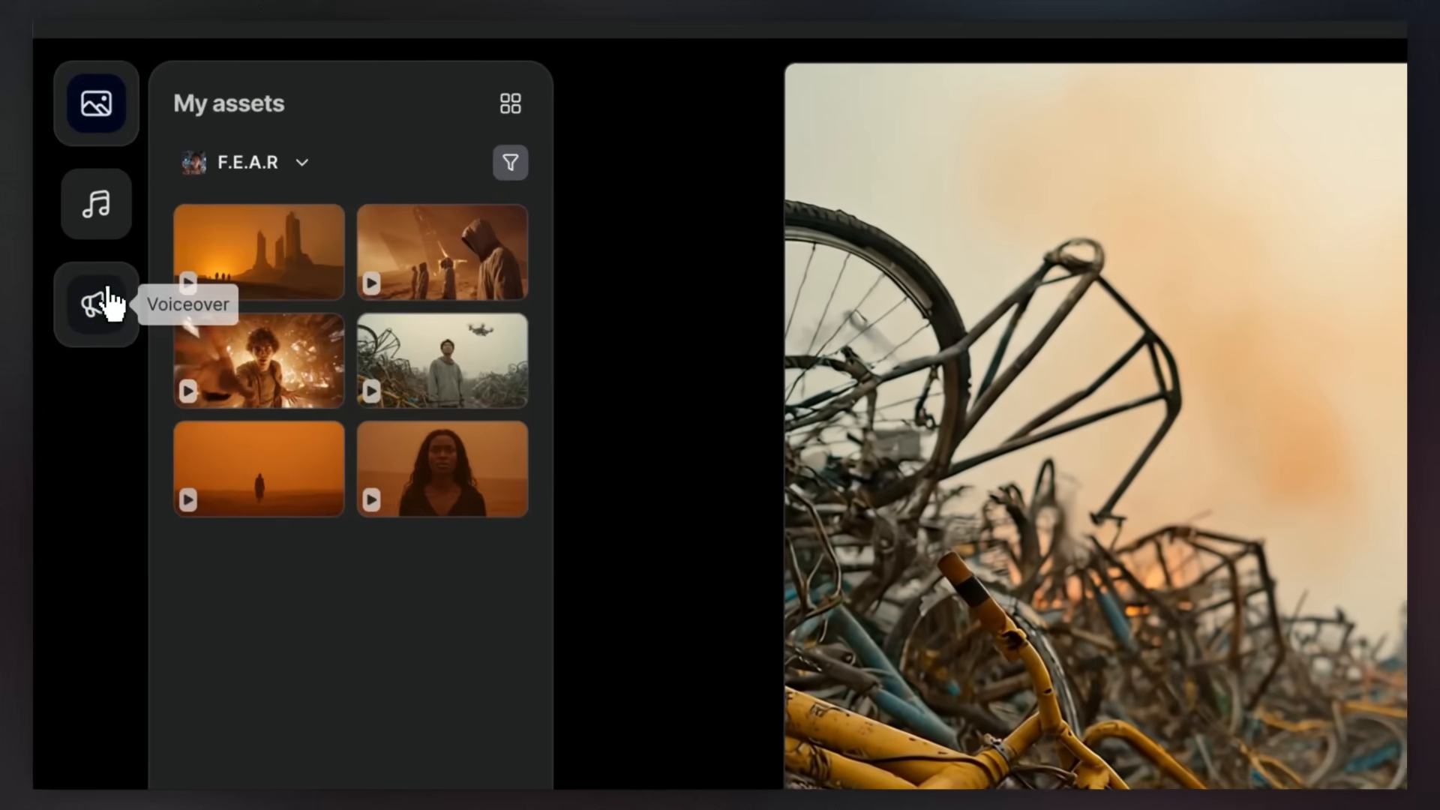
- Generate an Algenib voiceover of 'In the shadows of forgotten worlds... a power awakens.'
{"action": "left_click", "coordinate": [95, 294]}
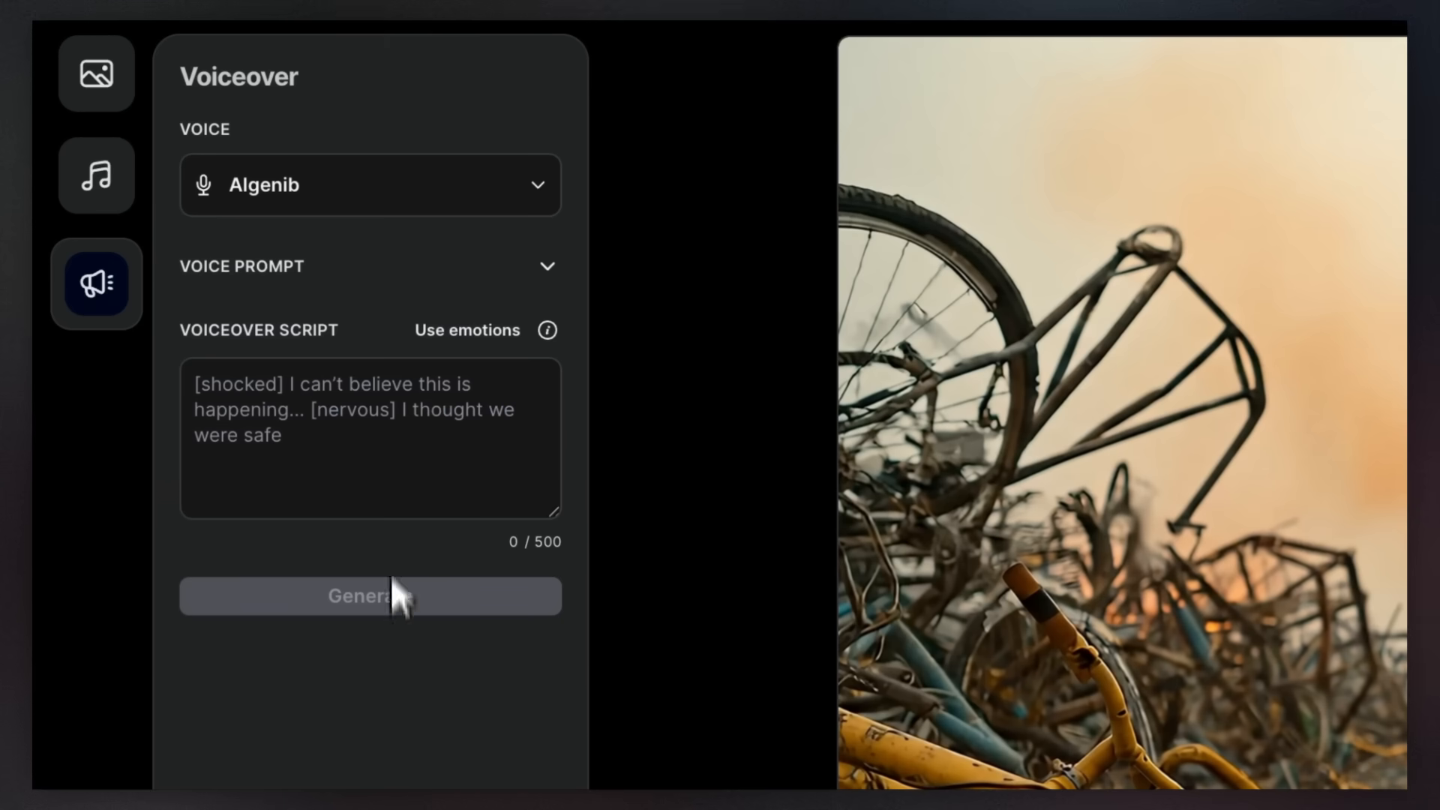
{"action": "type", "text": "In the shadows of forgotten worlds... a power awakens. And one man... must face the unknown. This... is only the beginning."}
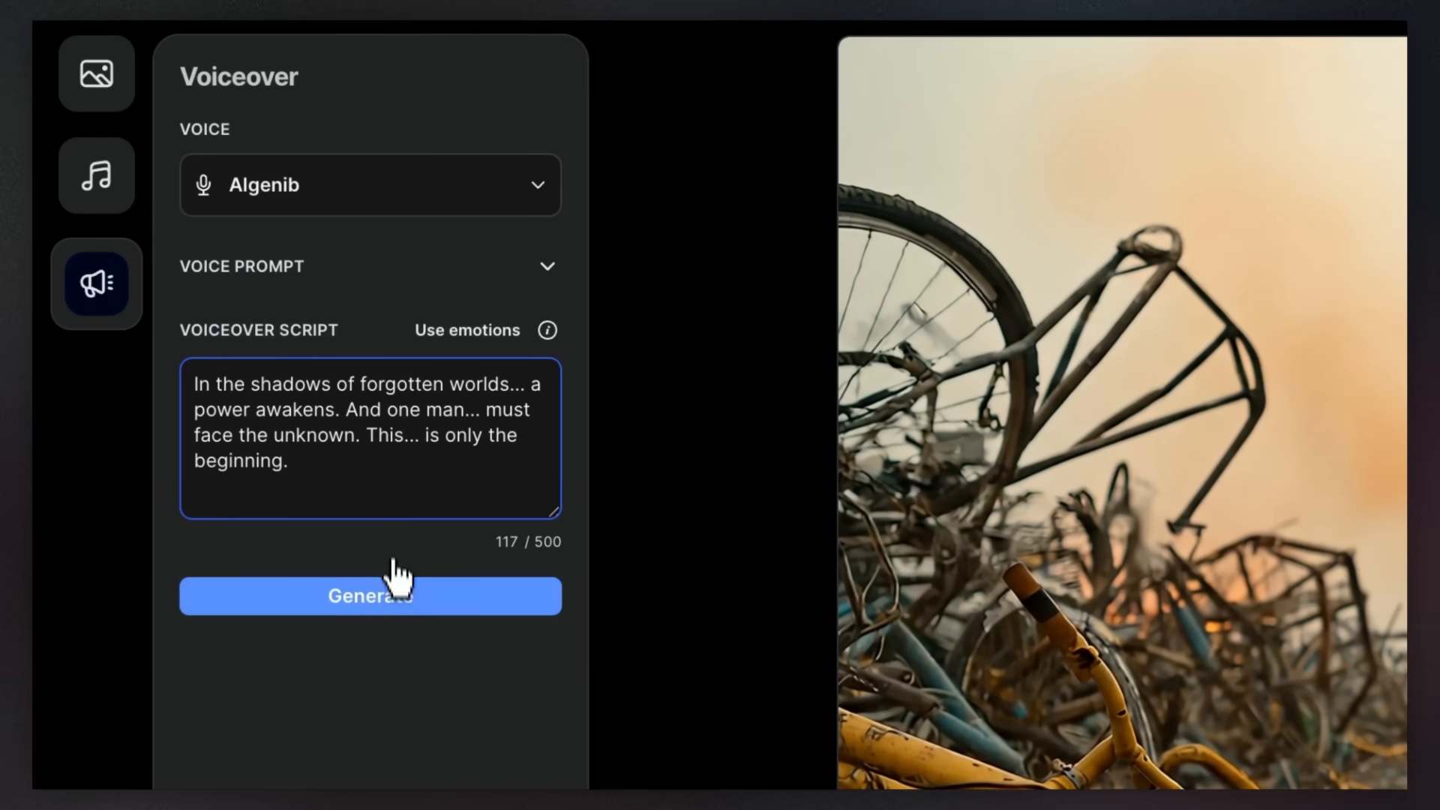
{"action": "left_click", "coordinate": [369, 595]}
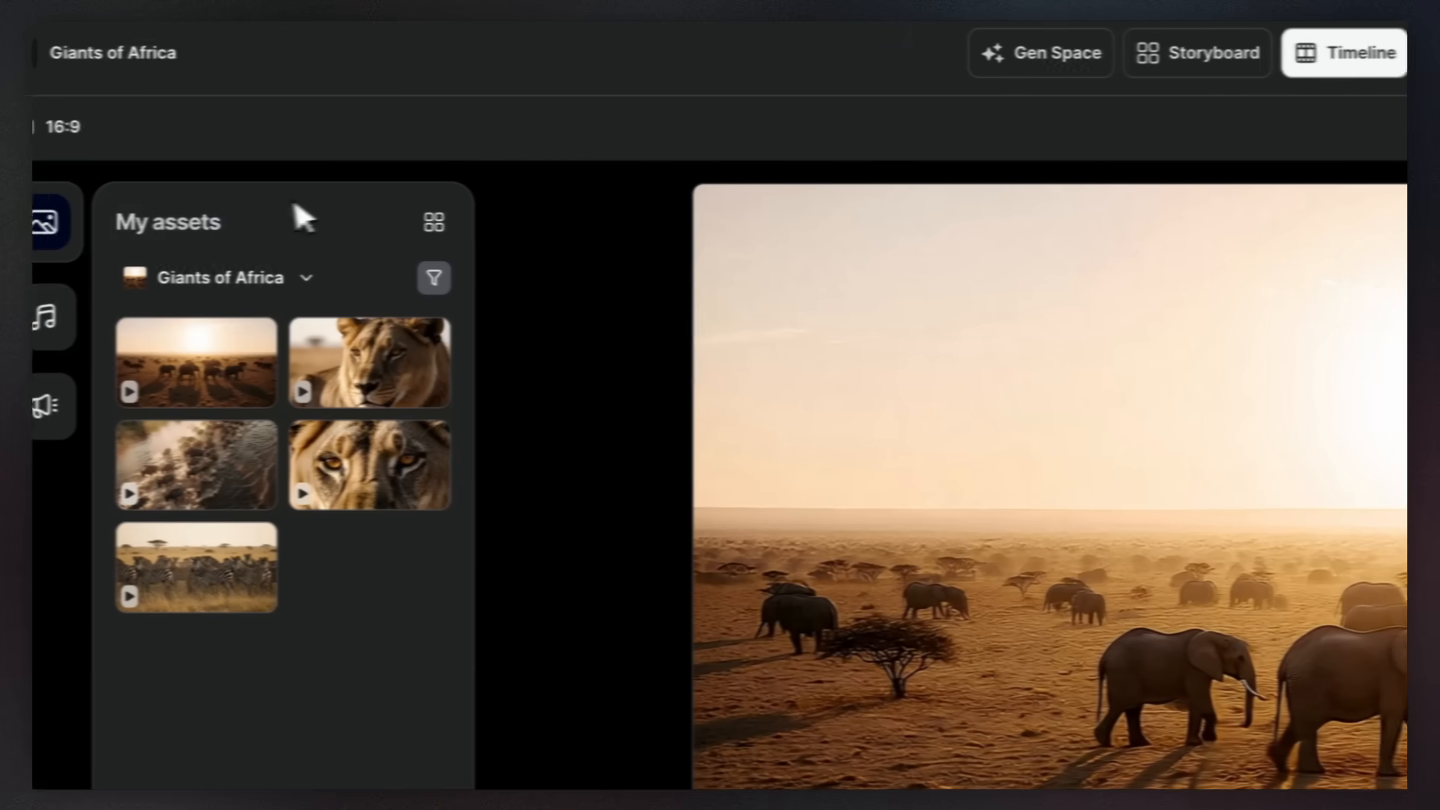
- Create a 'Documentary narrator' voice from the Nature Film Narrator preset and place its narration on the timeline
{"action": "left_click", "coordinate": [46, 405]}
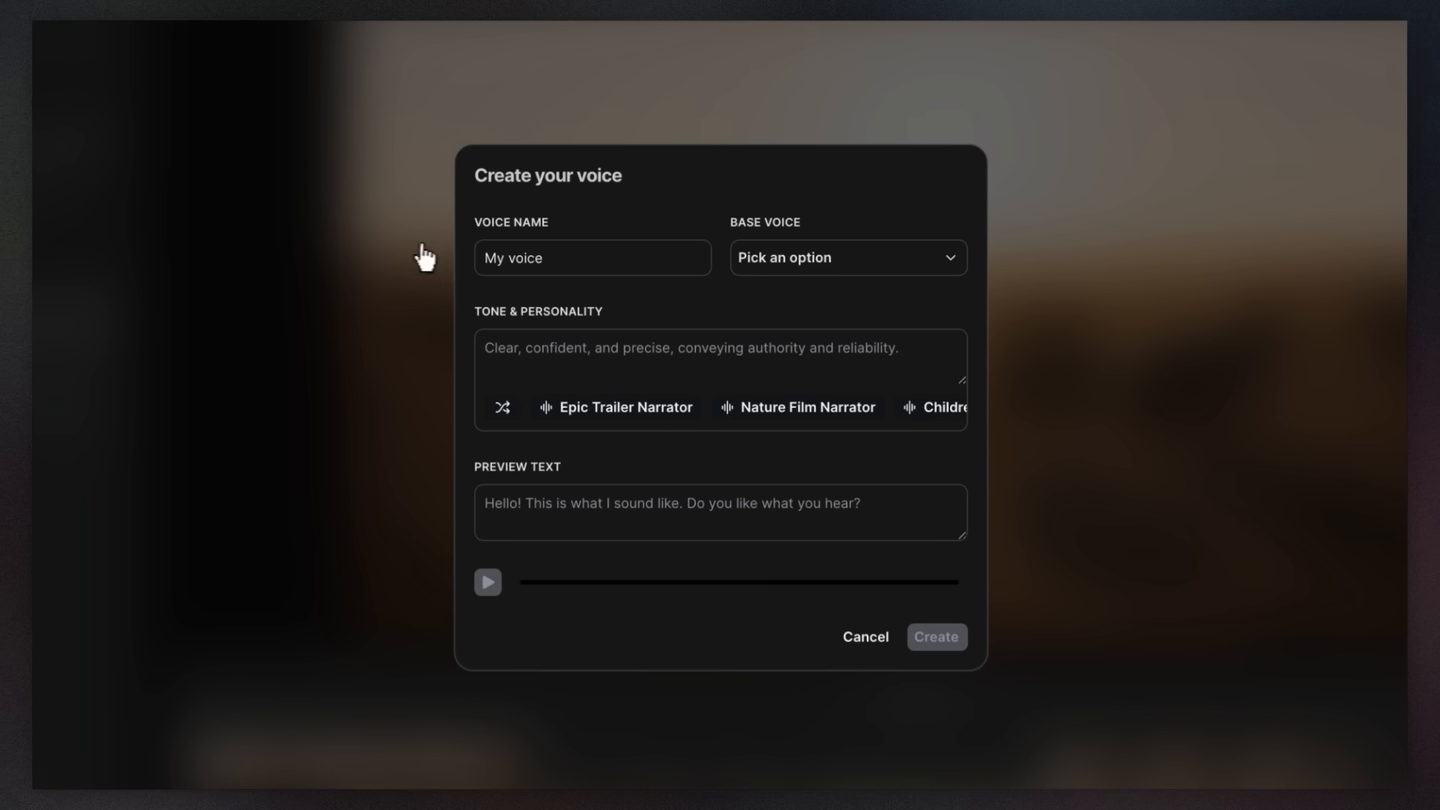
{"action": "type", "text": "Documentary narrator"}
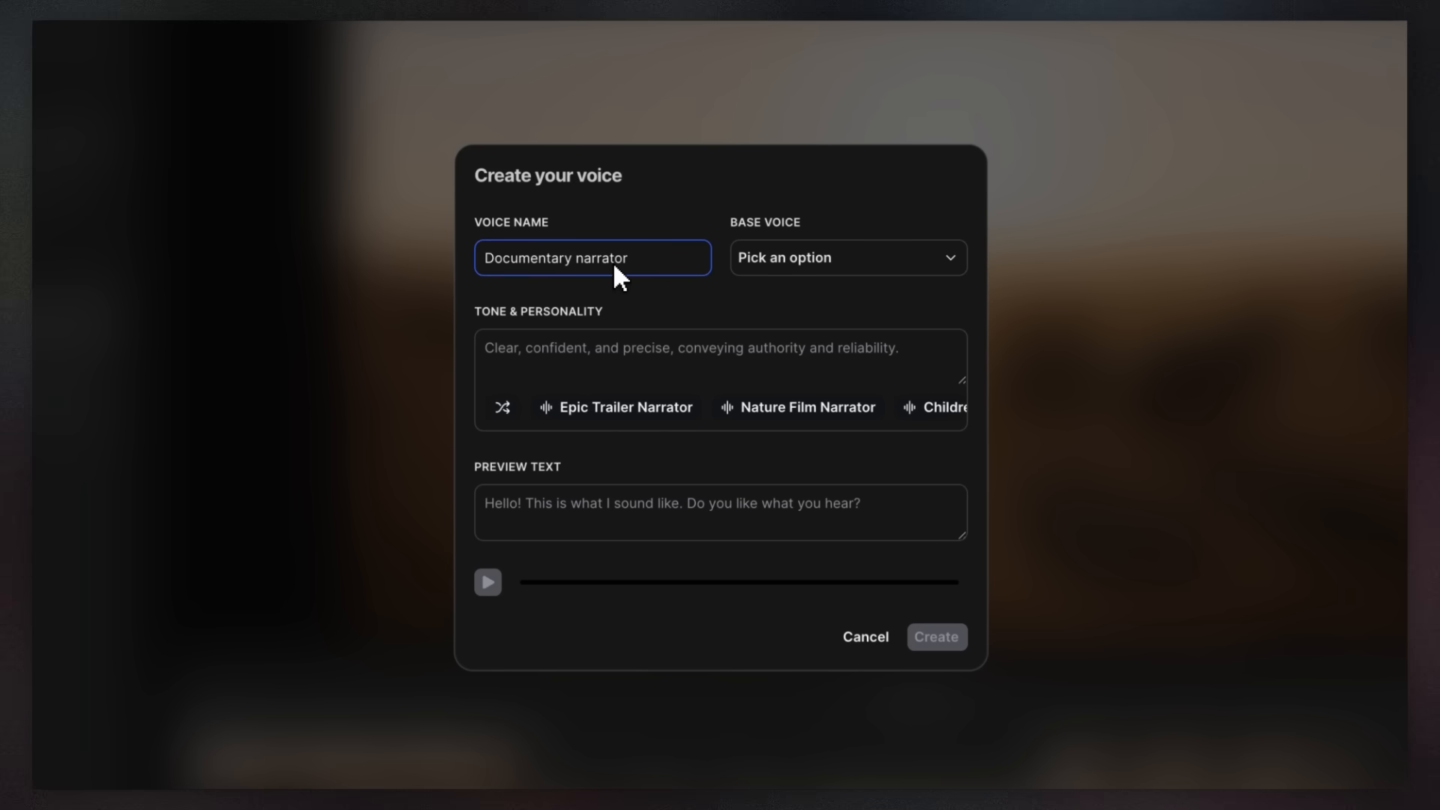
{"action": "left_click", "coordinate": [807, 406]}
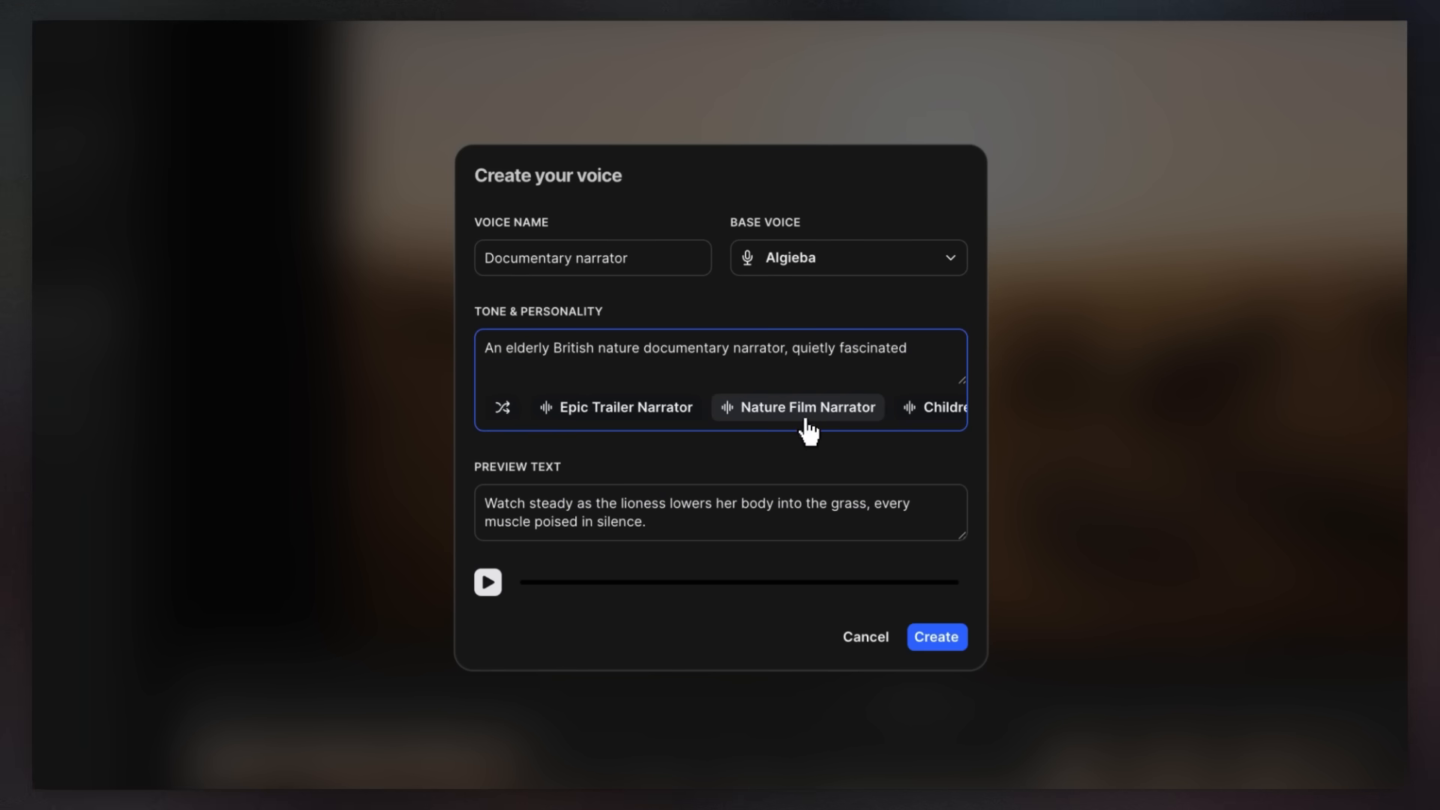
{"action": "left_click", "coordinate": [936, 637]}
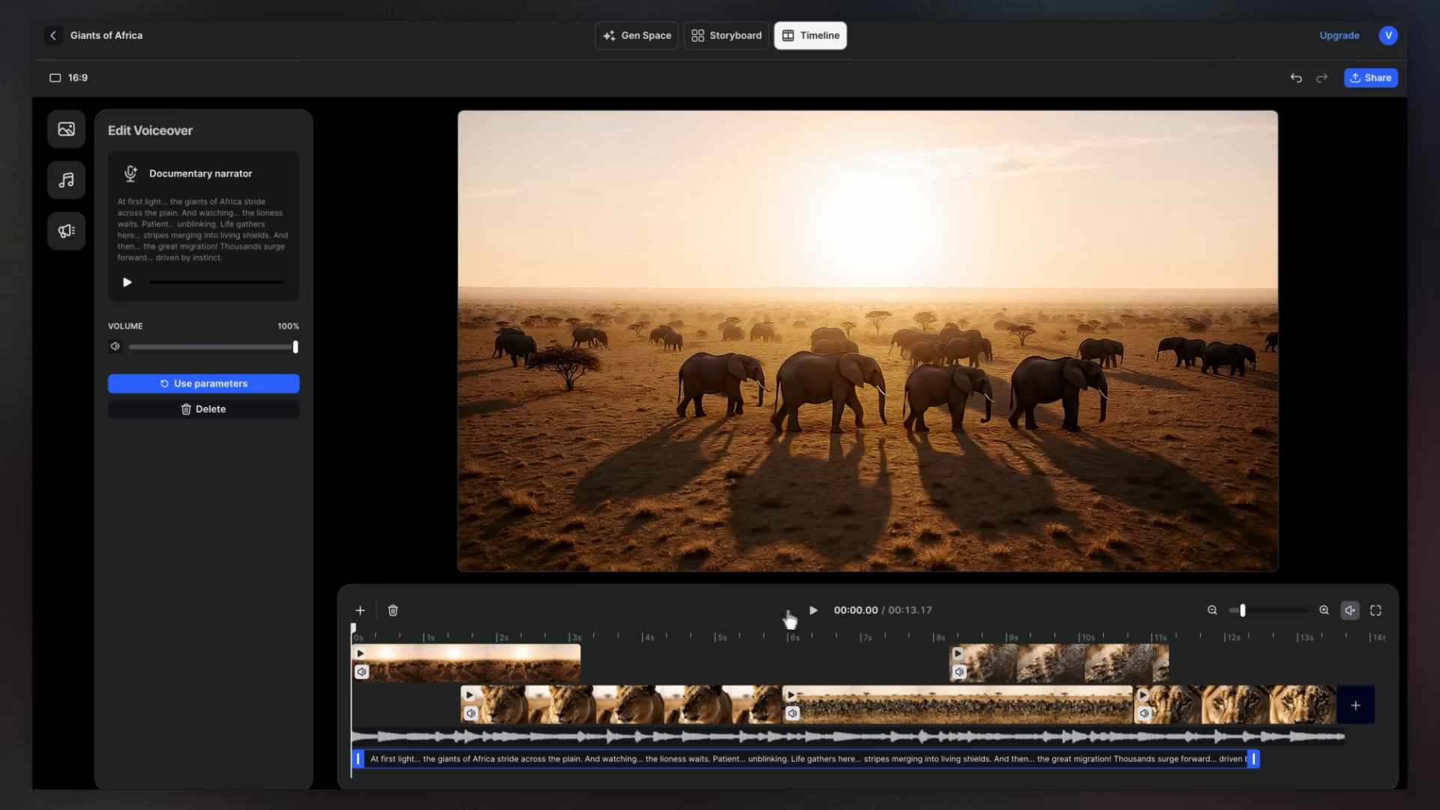
{"action": "left_click", "coordinate": [811, 610]}
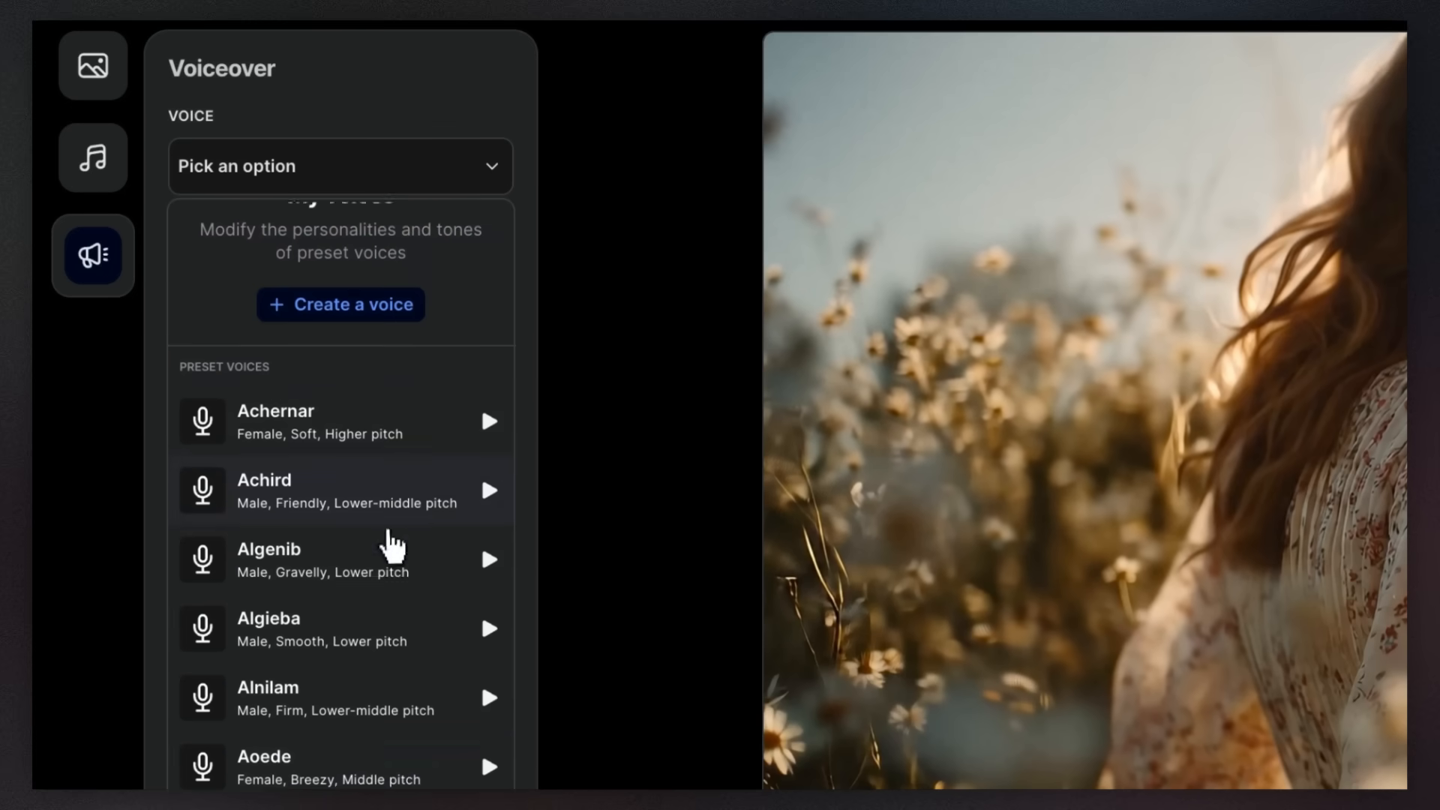
- Generate an Aoede voiceover of '[calm] A whisper of light...' with emotion tags and add it to the timeline
{"action": "left_click", "coordinate": [294, 767]}
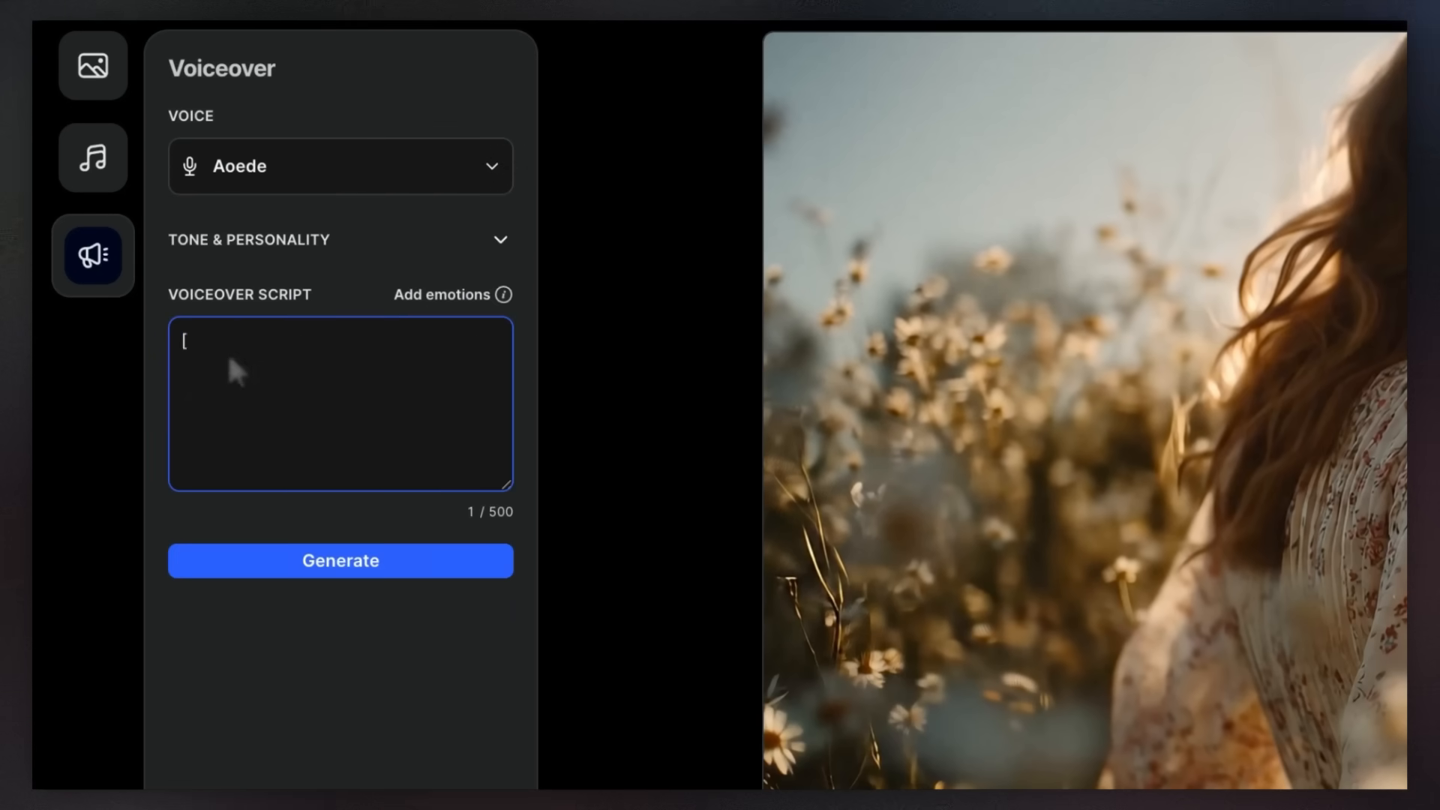
{"action": "type", "text": "[calm] A whisper of light... a breath of nature. [soft breath] [intense] Close your eyes... and the world blooms around you. [intimate] [pause] Marguerite [soft breath] Eau de Parfum for her. [seductive] A scent of purity... freedom... [soft breath] and"}
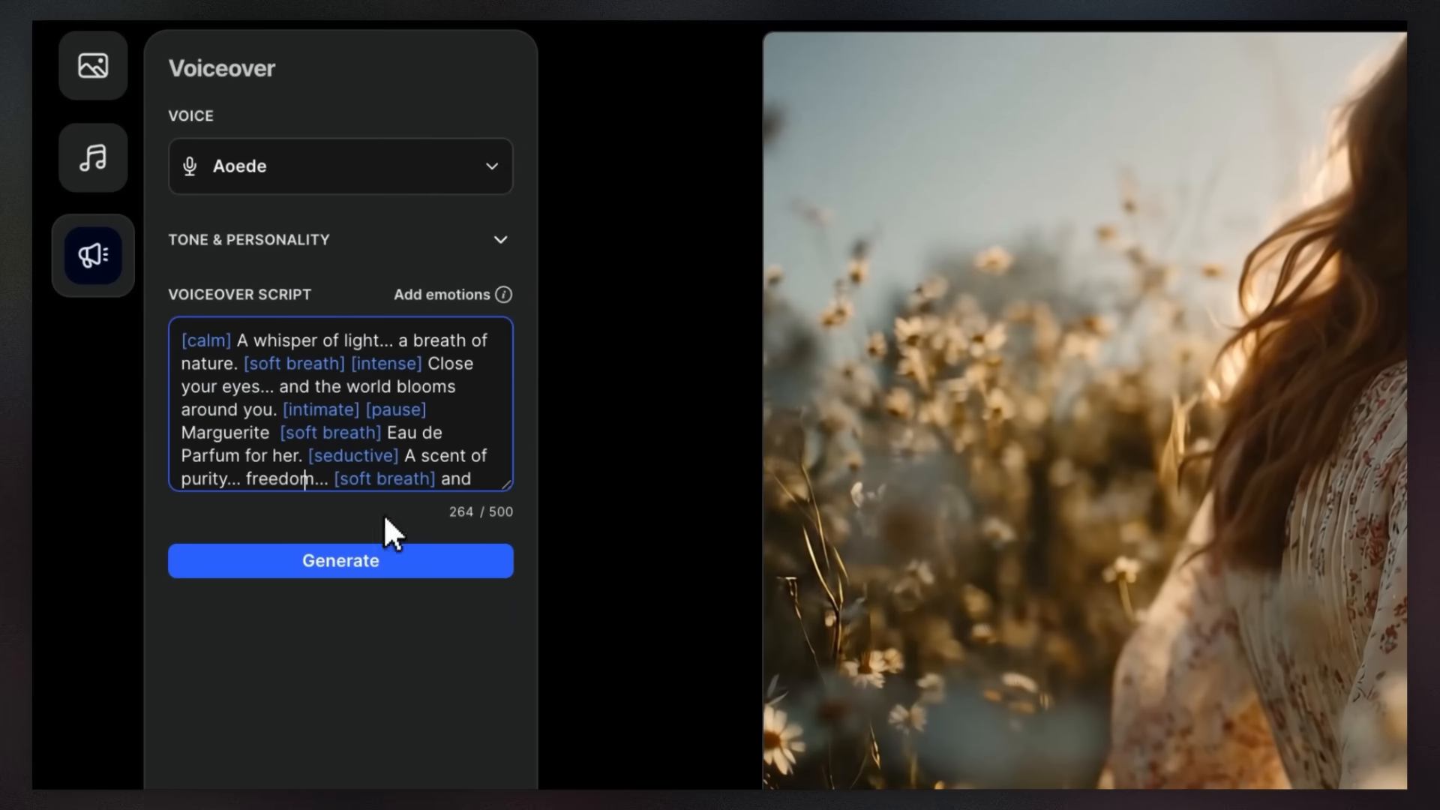
{"action": "left_click", "coordinate": [340, 560]}
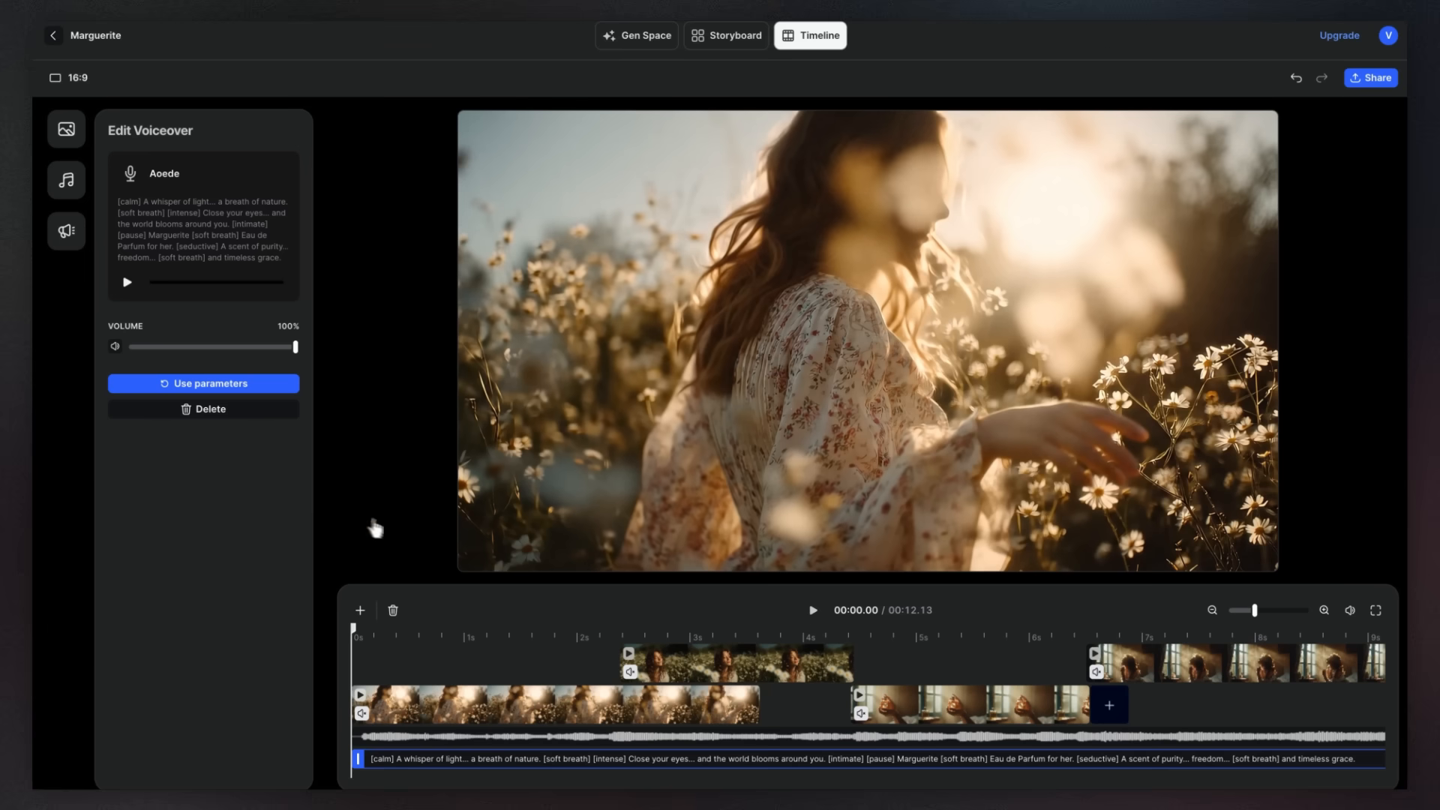
{"action": "left_click", "coordinate": [811, 610]}
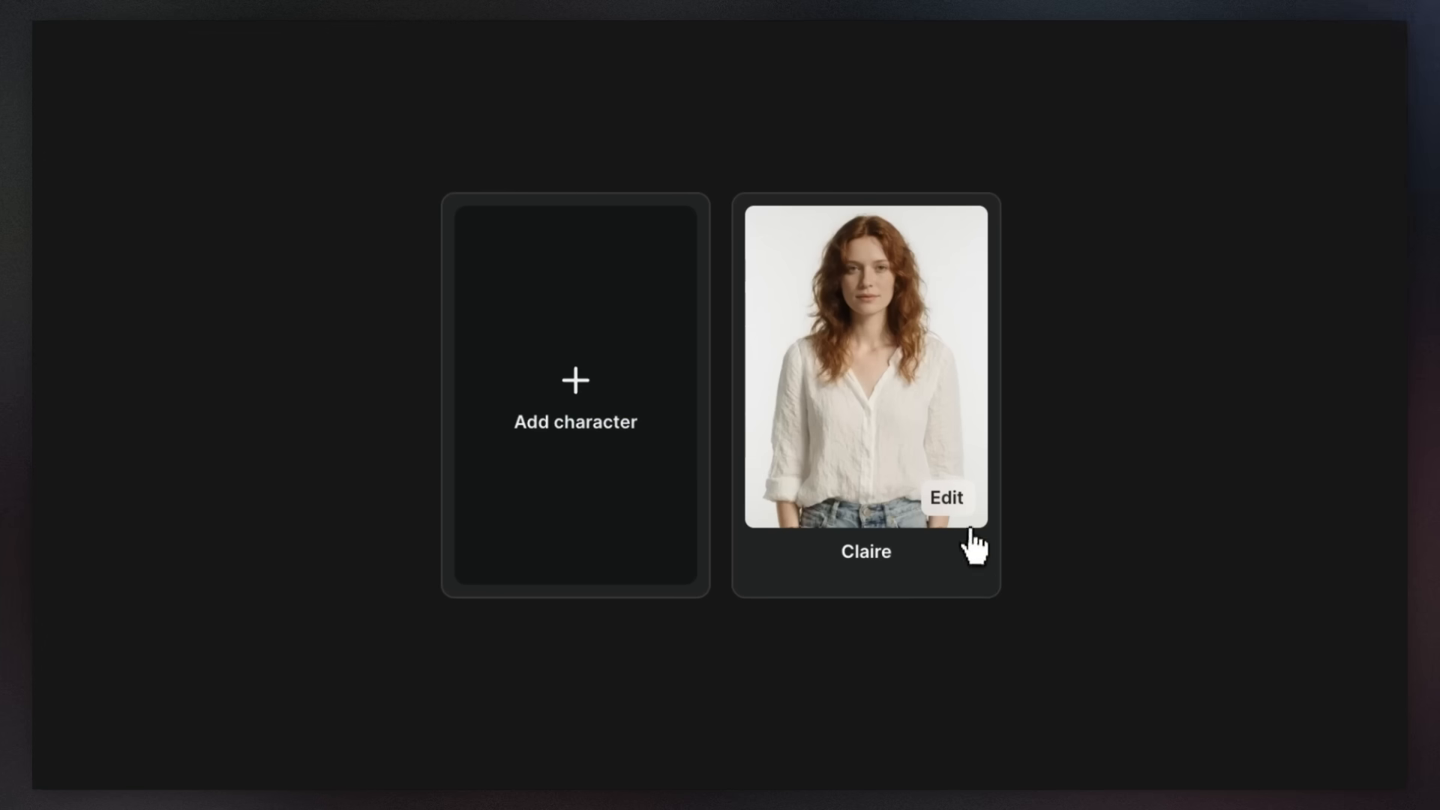
- Edit the Claire character and start a new custom voice based on Despina
{"action": "left_click", "coordinate": [945, 498]}
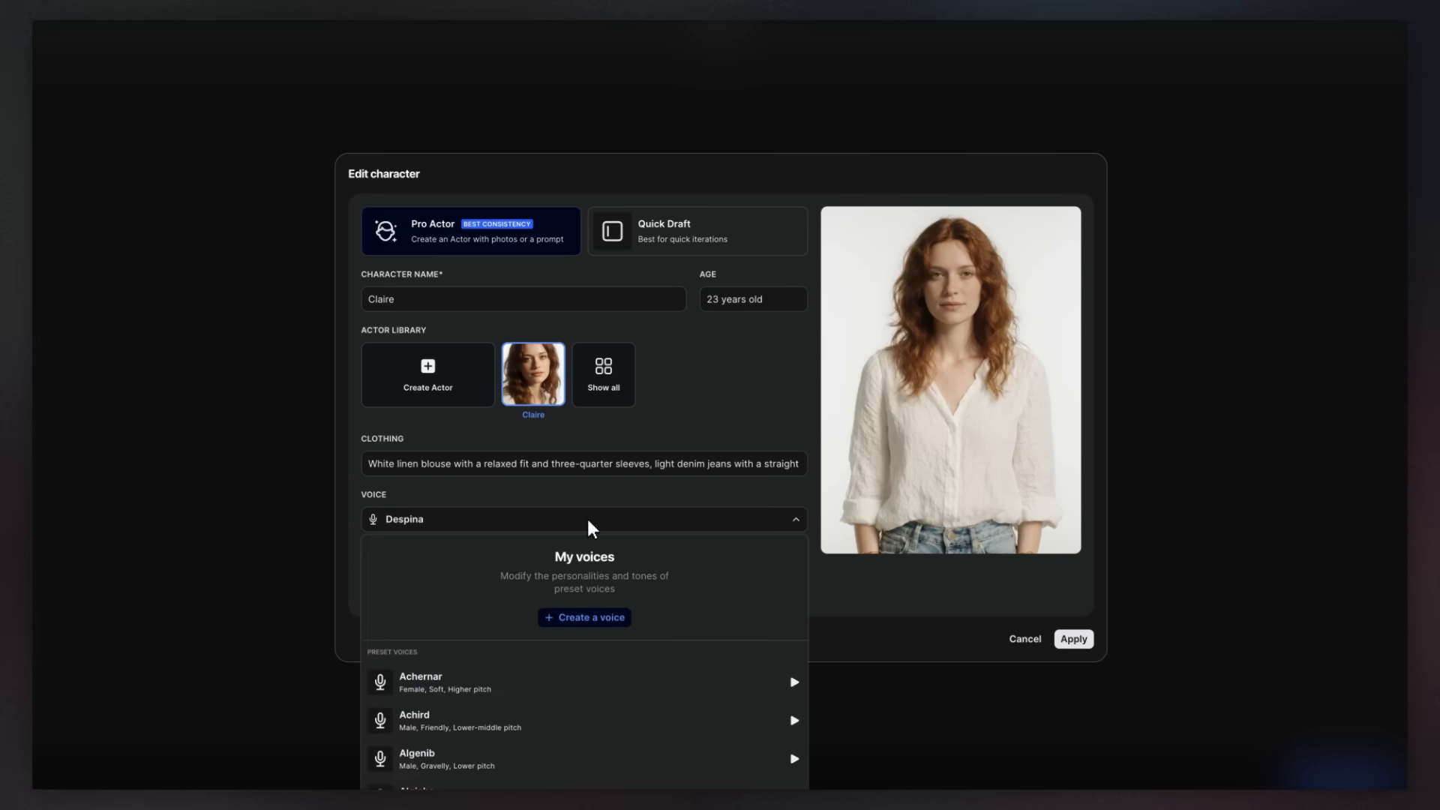
{"action": "left_click", "coordinate": [584, 617]}
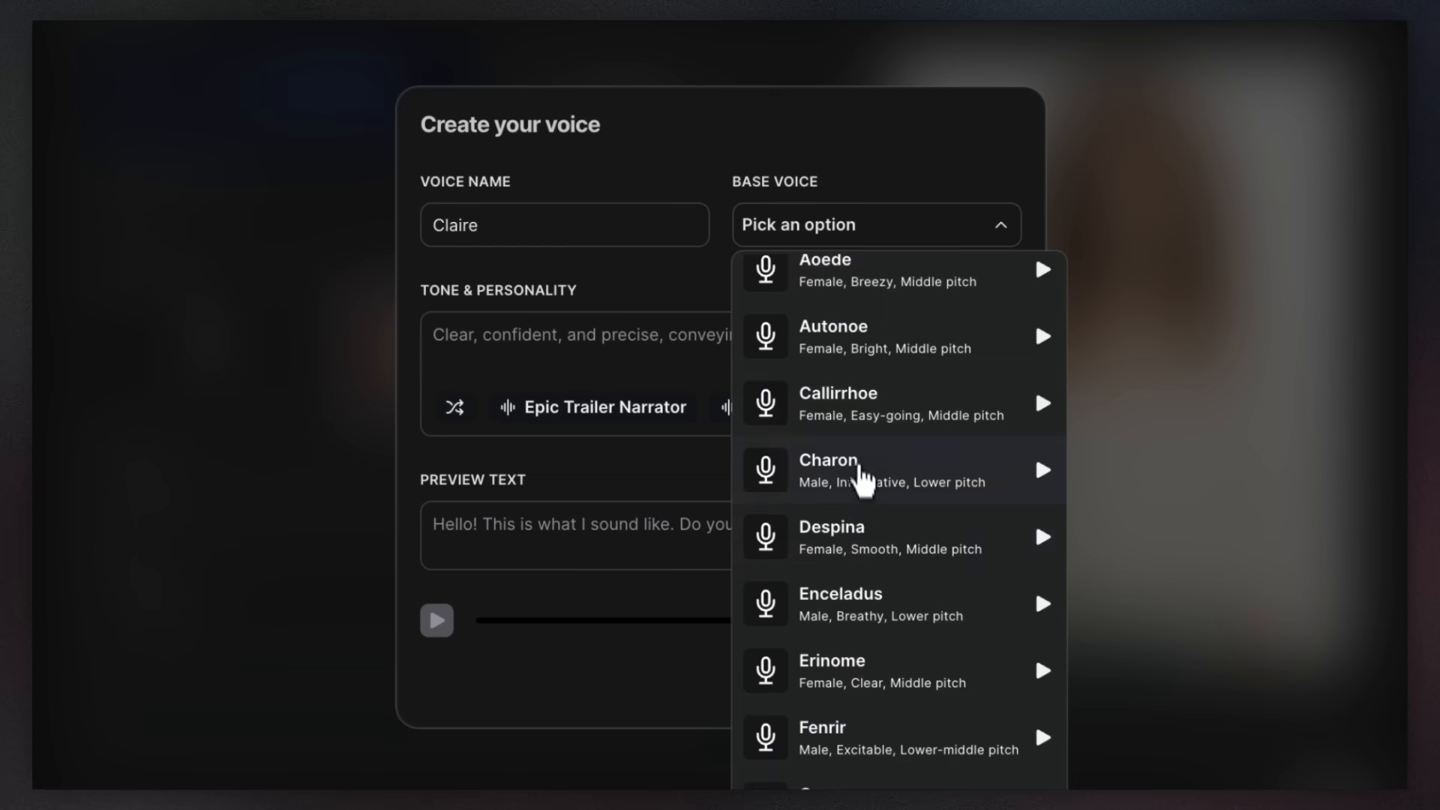
{"action": "left_click", "coordinate": [829, 537]}
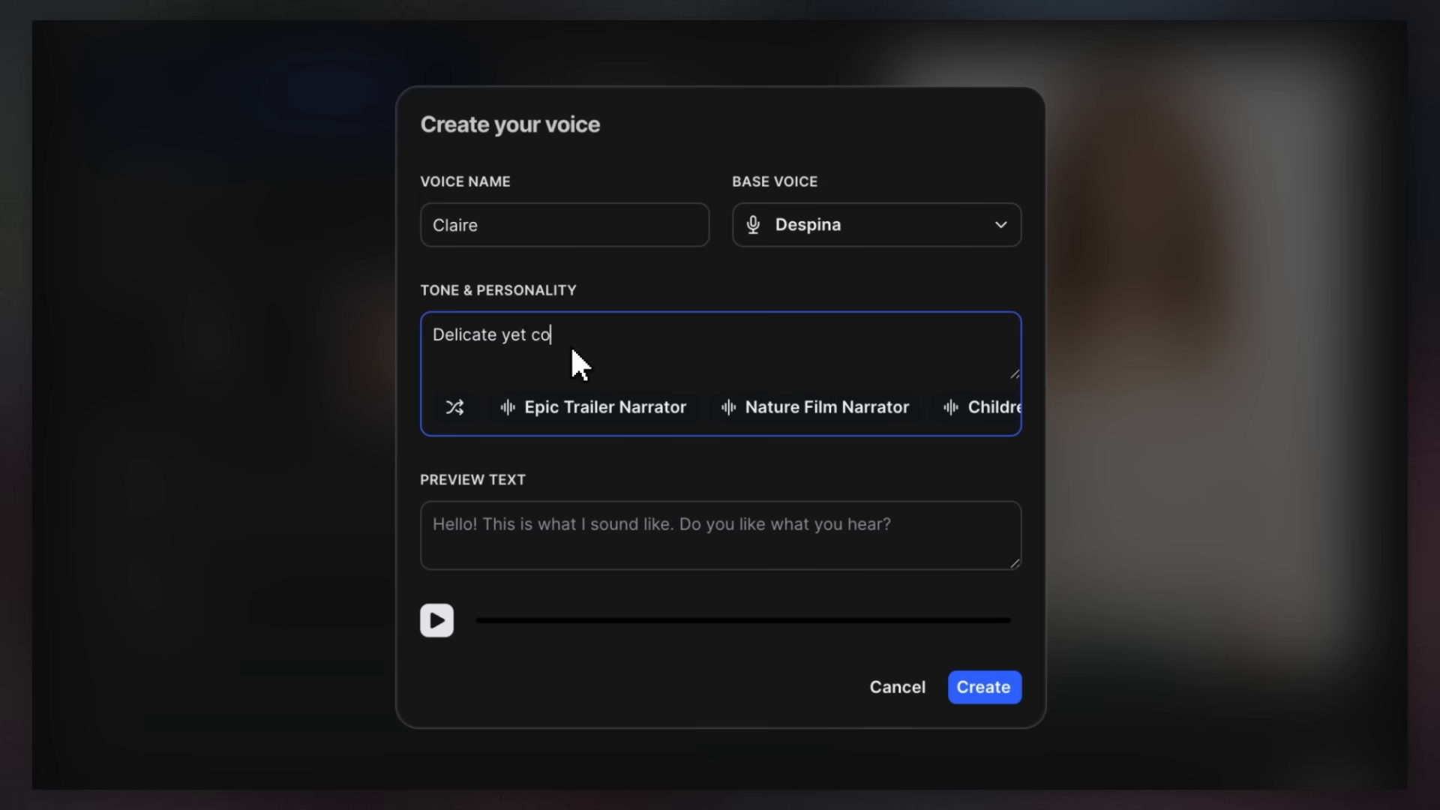
{"action": "left_click", "coordinate": [982, 687]}
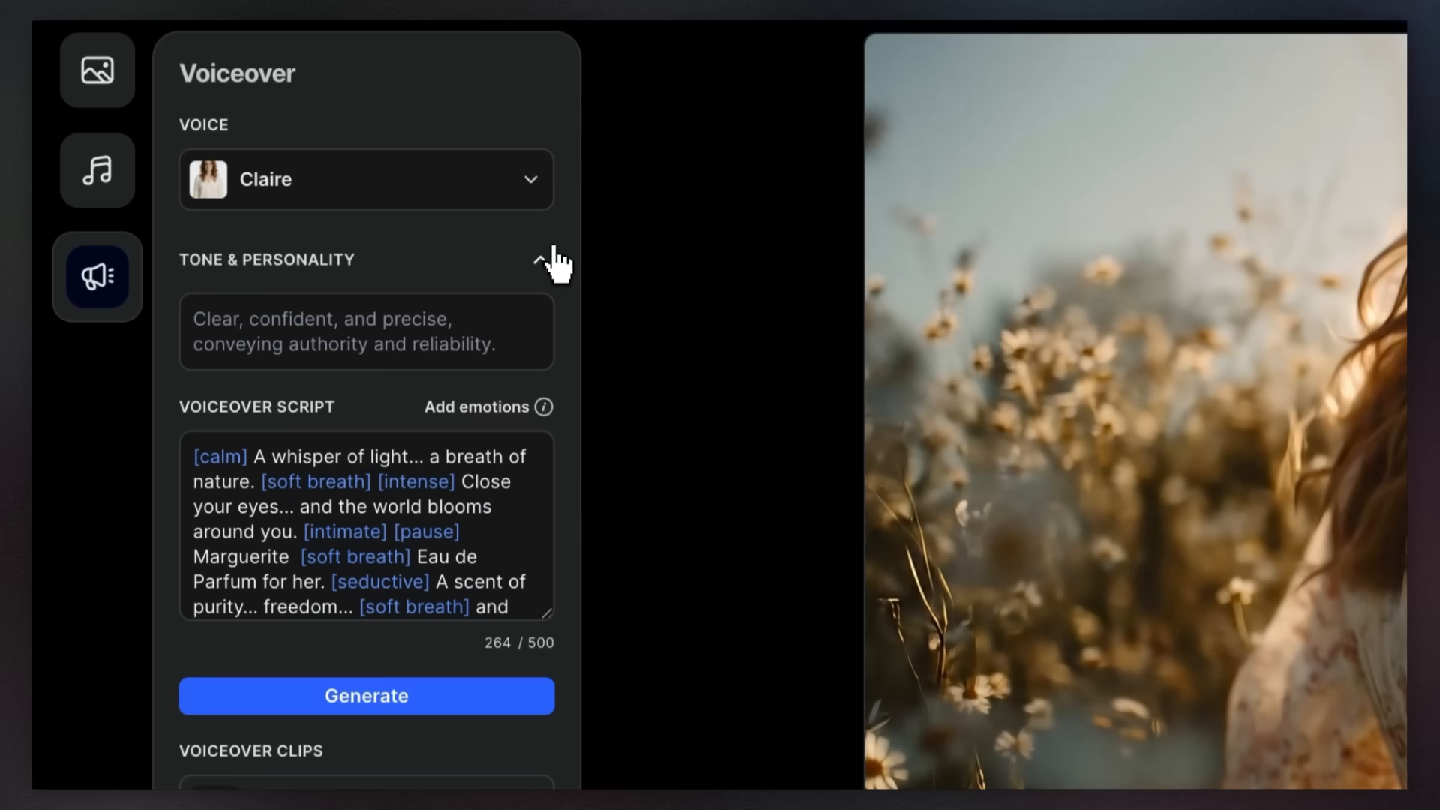
- Generate the Marguerite voiceover with an 'Elegant female' Claire tone, then open Share options
{"action": "type", "text": "Elegant female voice, lightly colored with a French accent."}
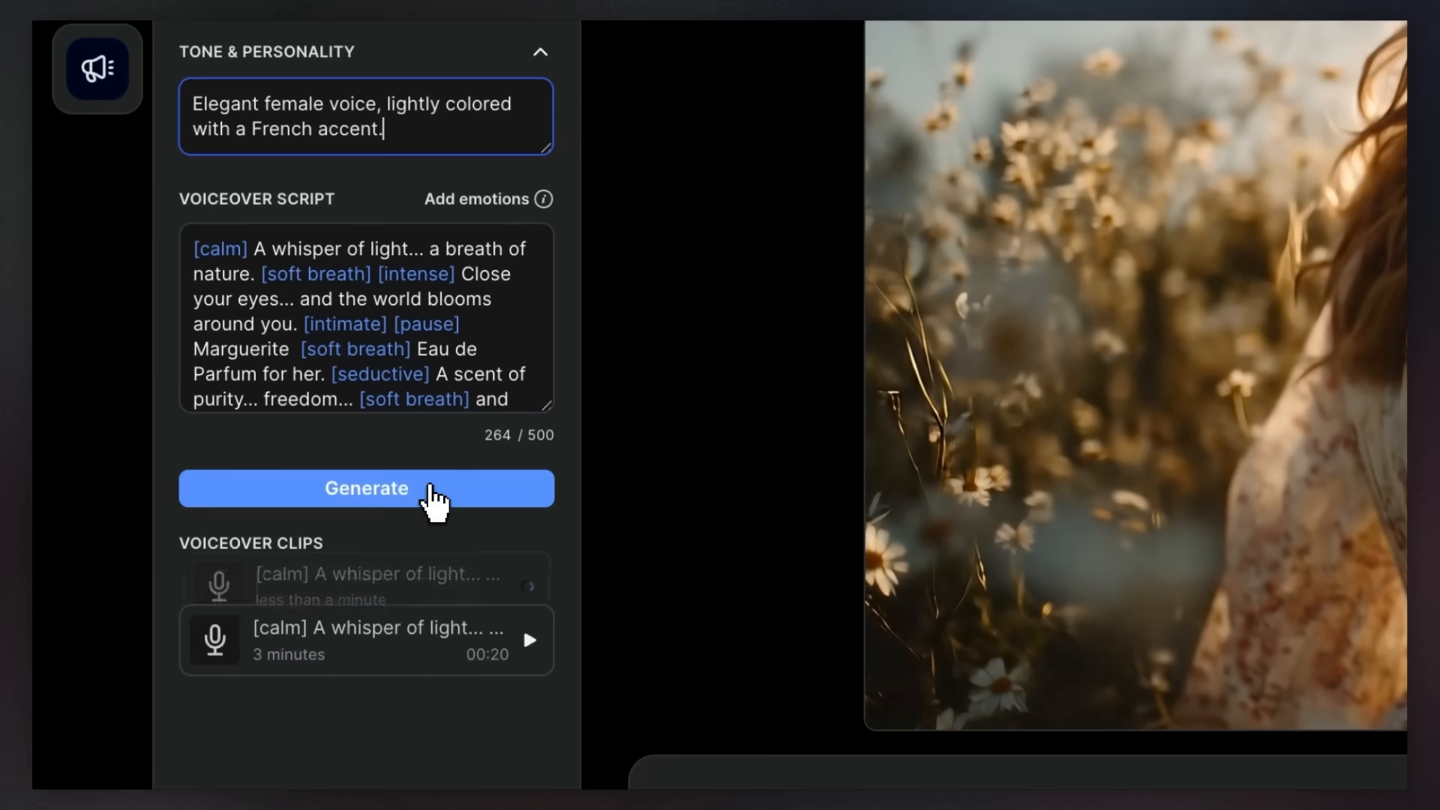
{"action": "left_click", "coordinate": [365, 488]}
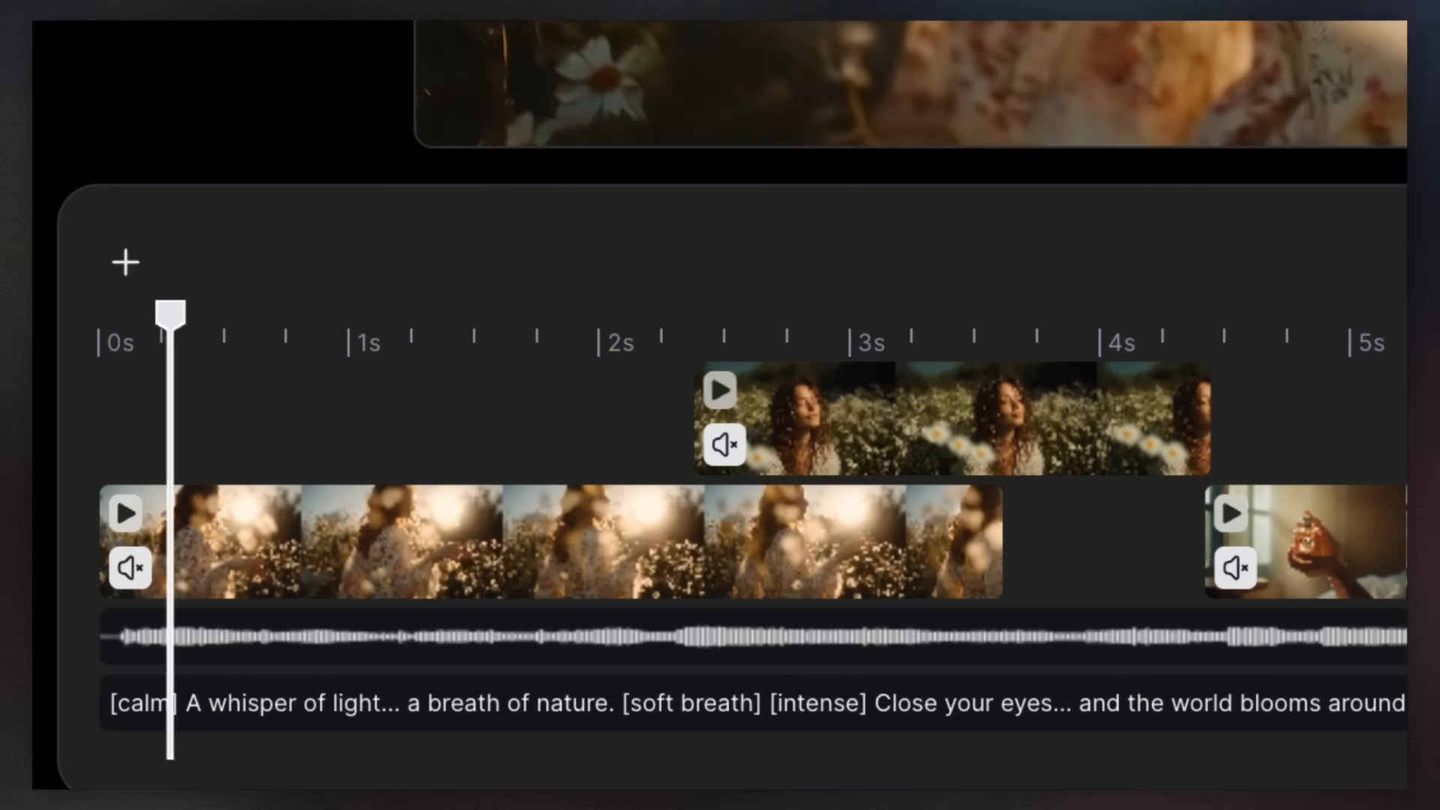
{"action": "left_click", "coordinate": [1334, 135]}
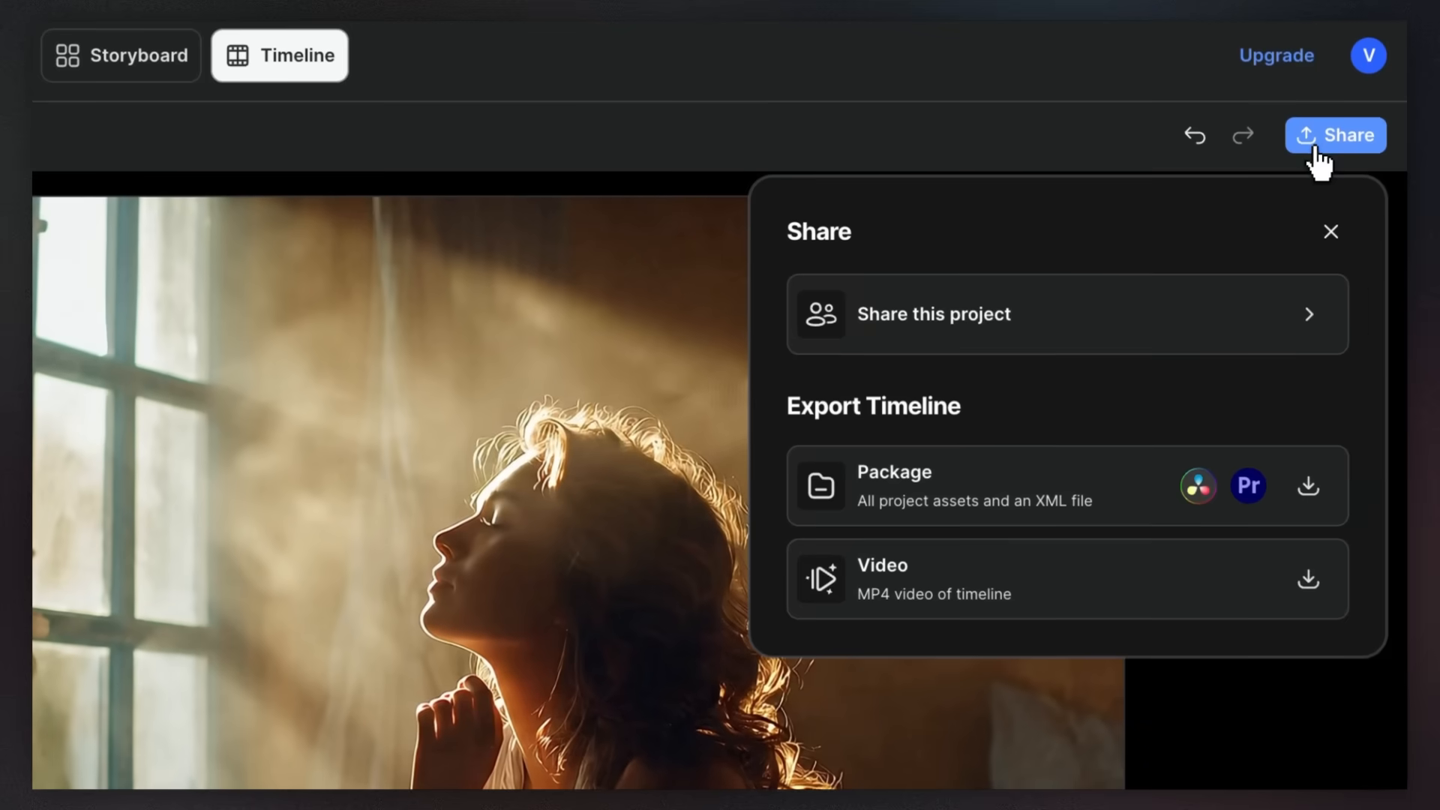